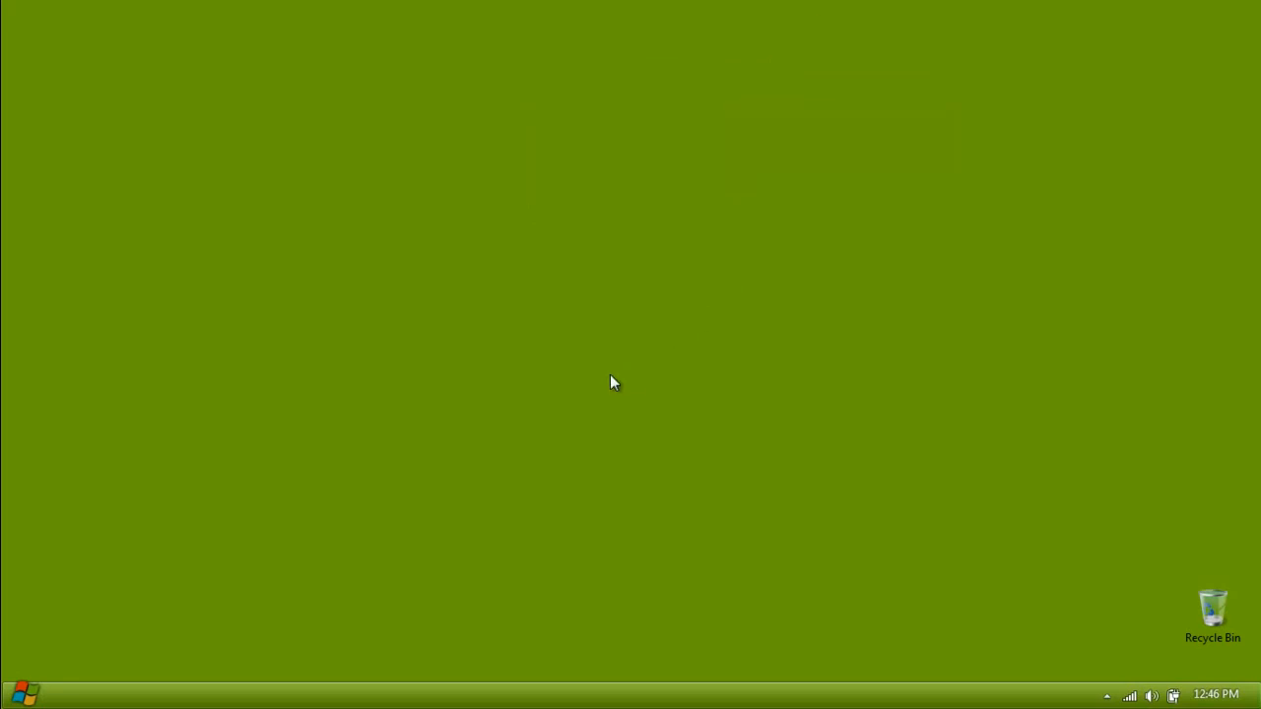
mouse_move(555, 362)
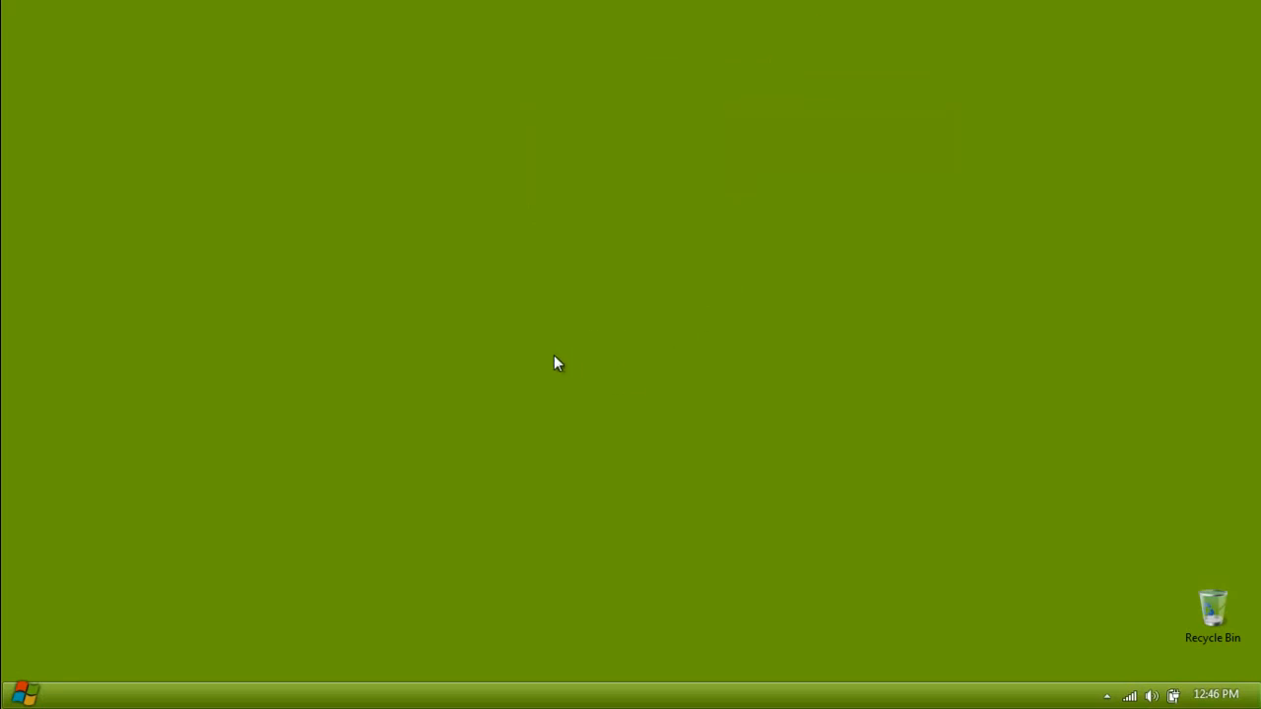
mouse_move(540, 355)
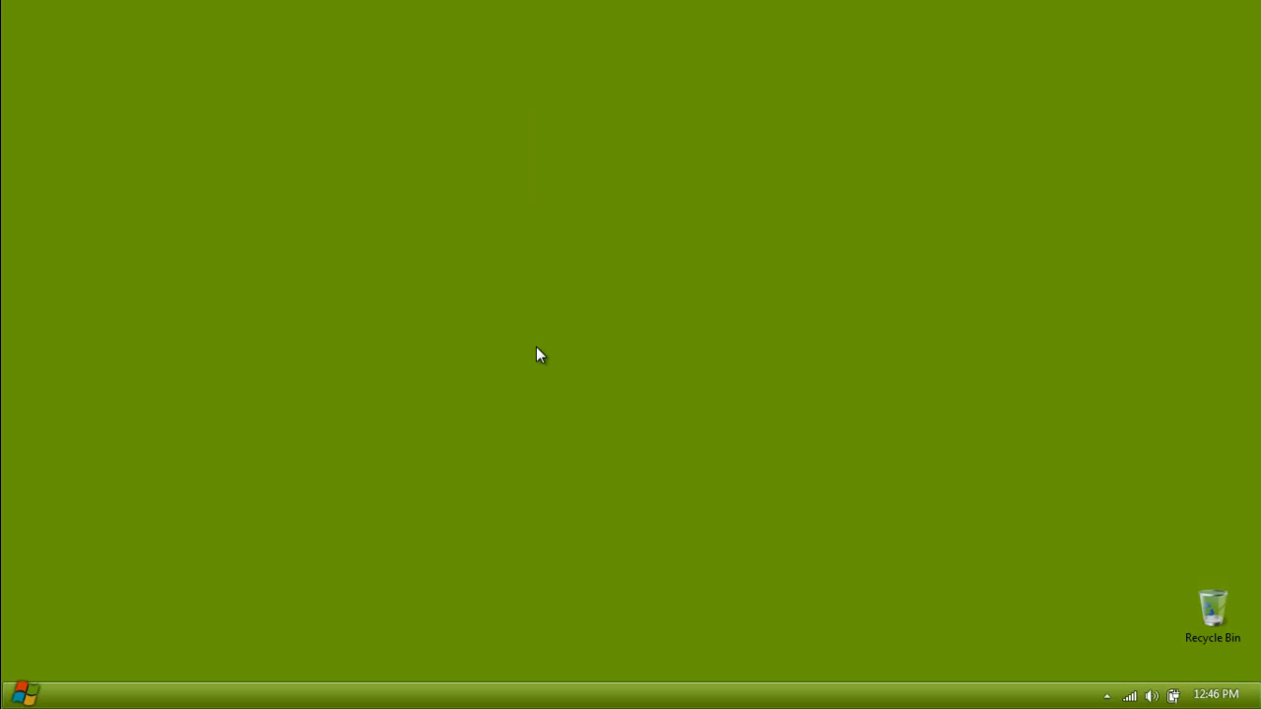
mouse_move(536, 358)
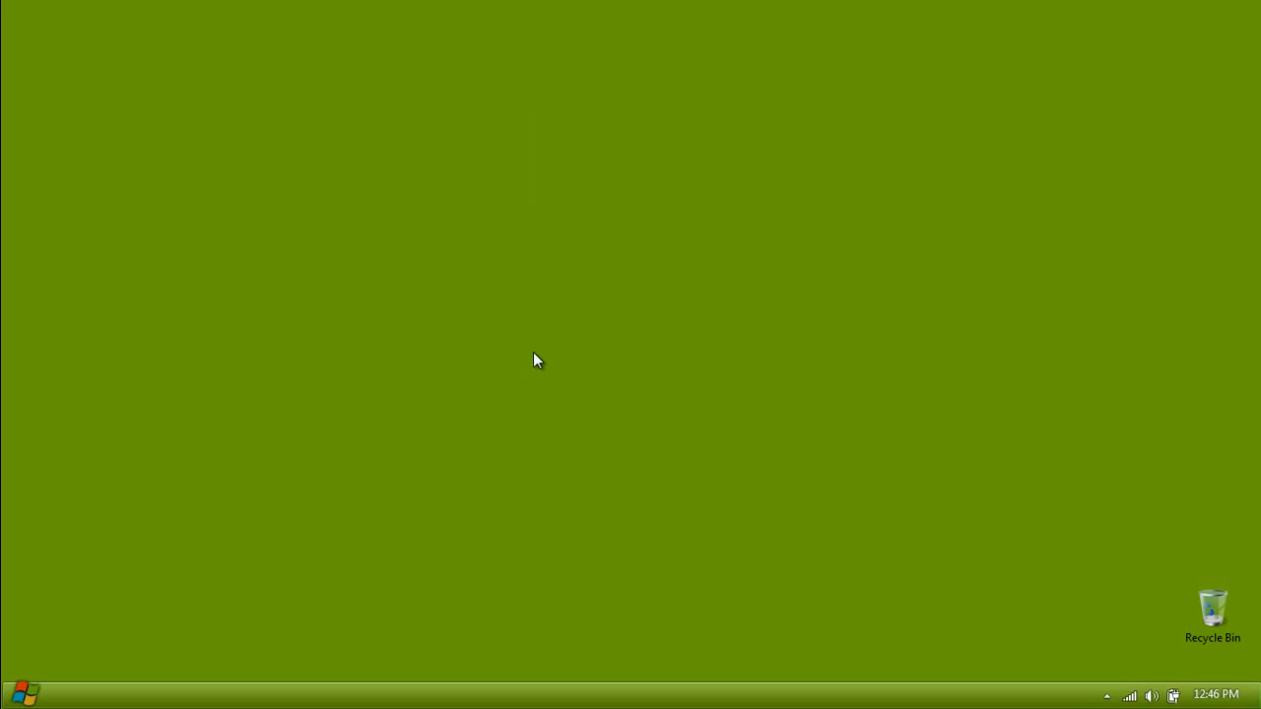
mouse_move(477, 365)
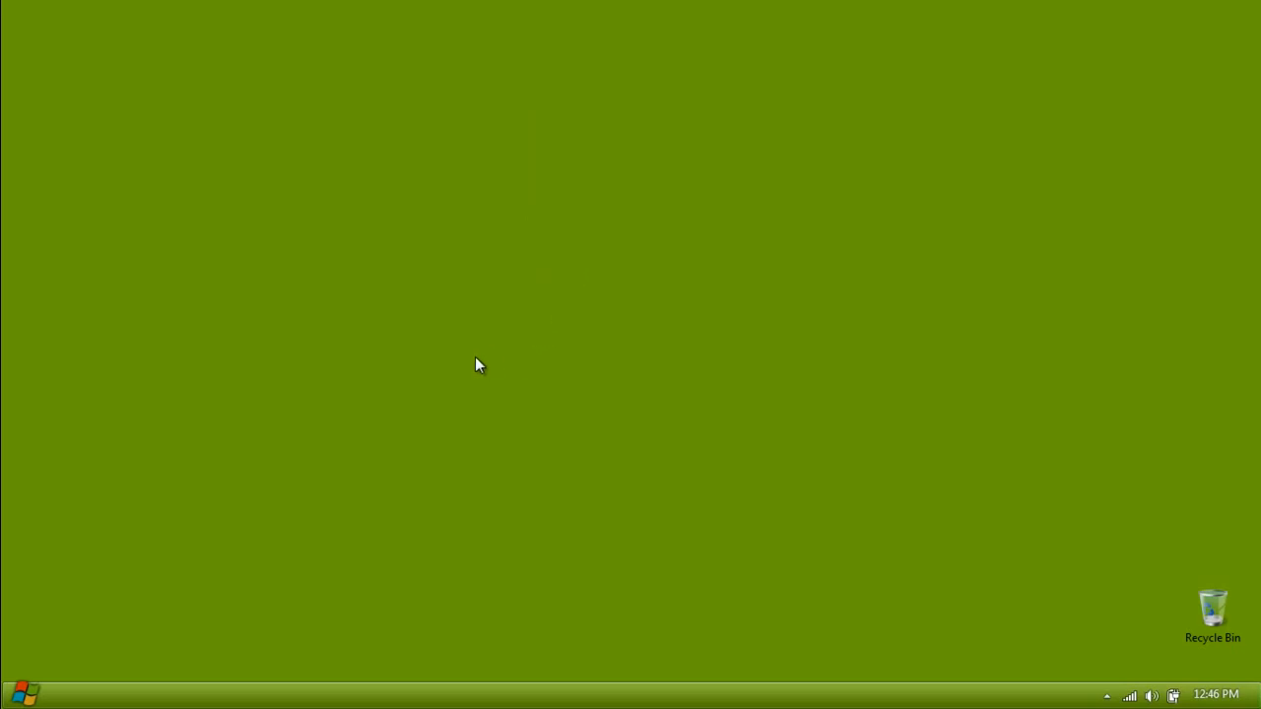
mouse_move(429, 371)
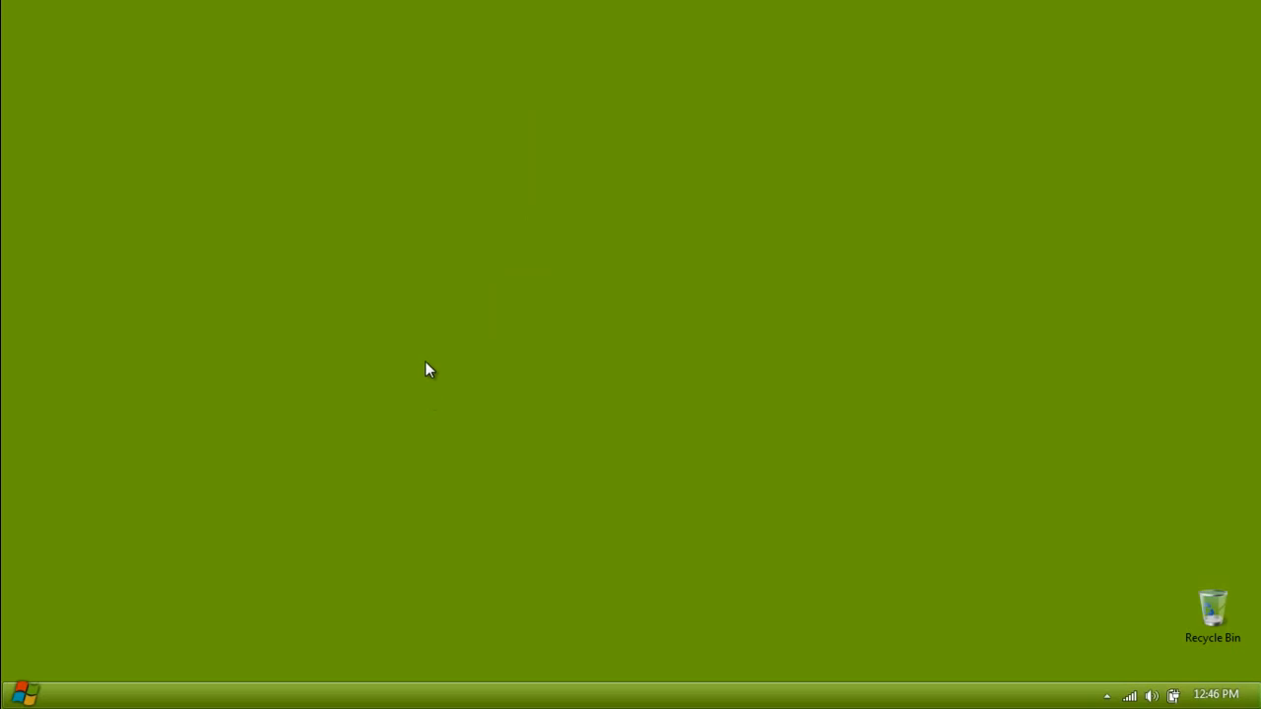
Choose 'Speed up my system using Windows ReadyBoost' for CENTON USB (E:) and centre its Properties window
left_click_drag(428, 370, 480, 408)
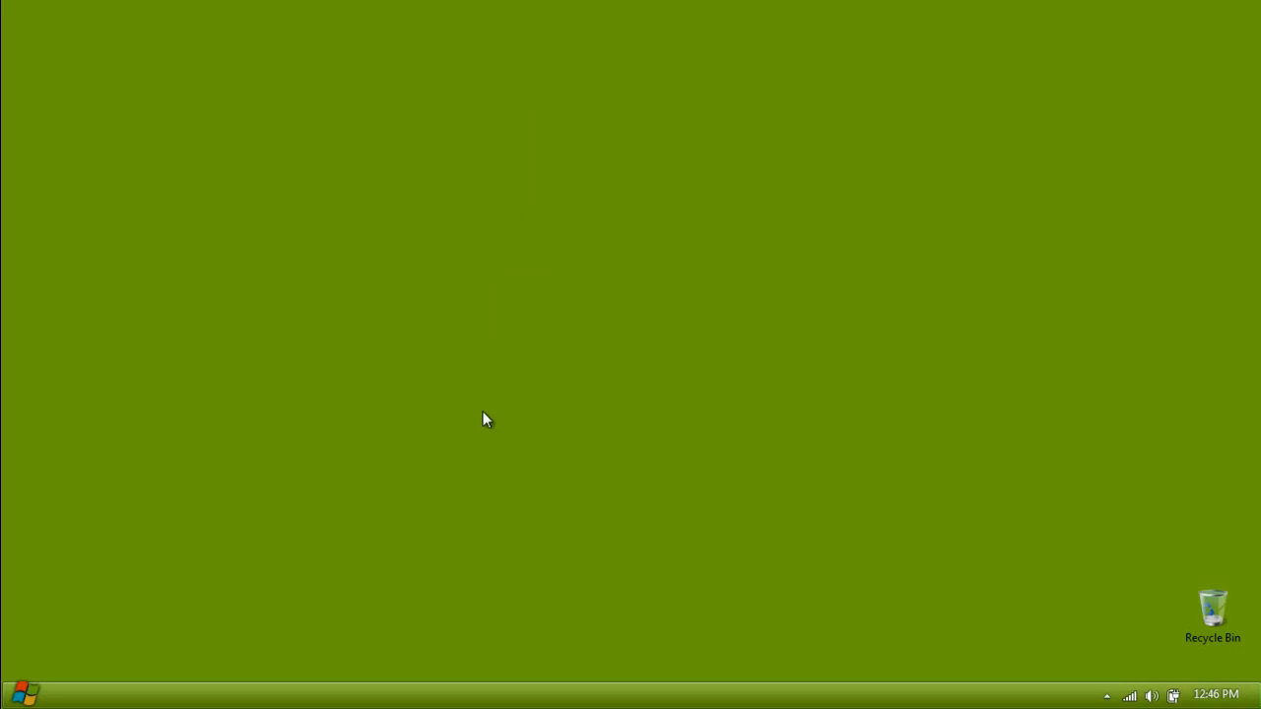
mouse_move(453, 365)
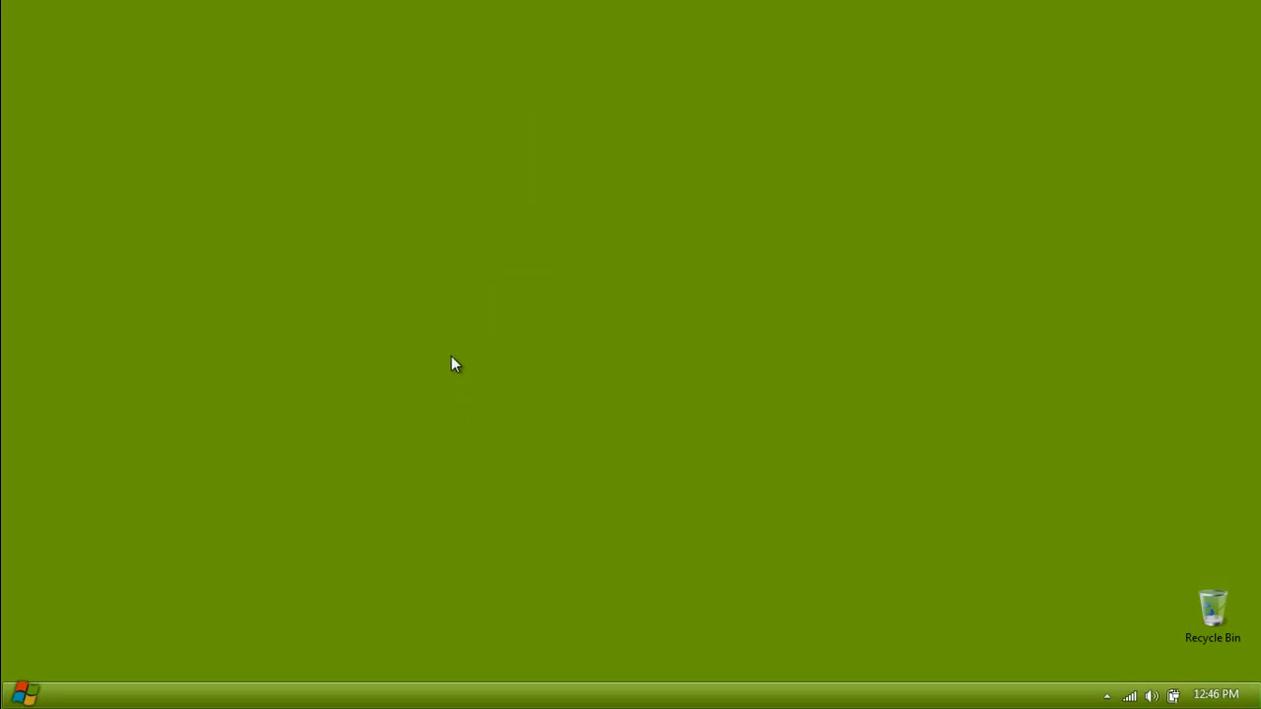
mouse_move(241, 572)
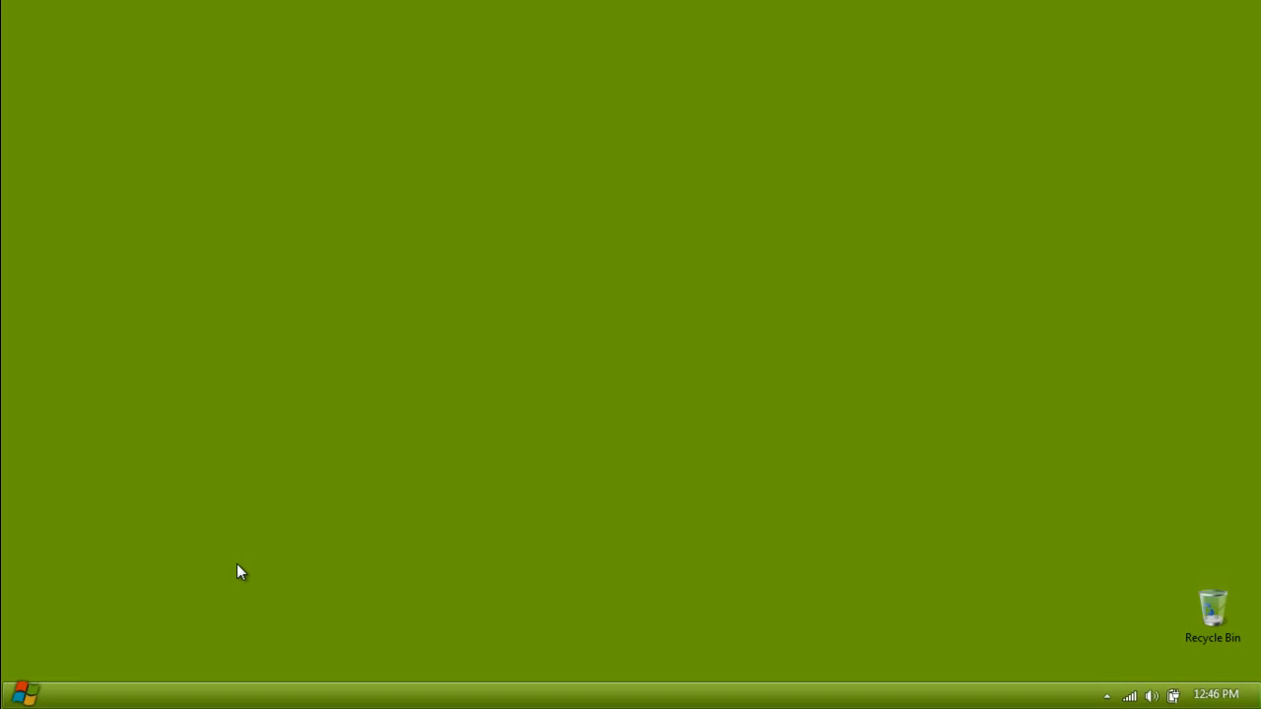
mouse_move(236, 575)
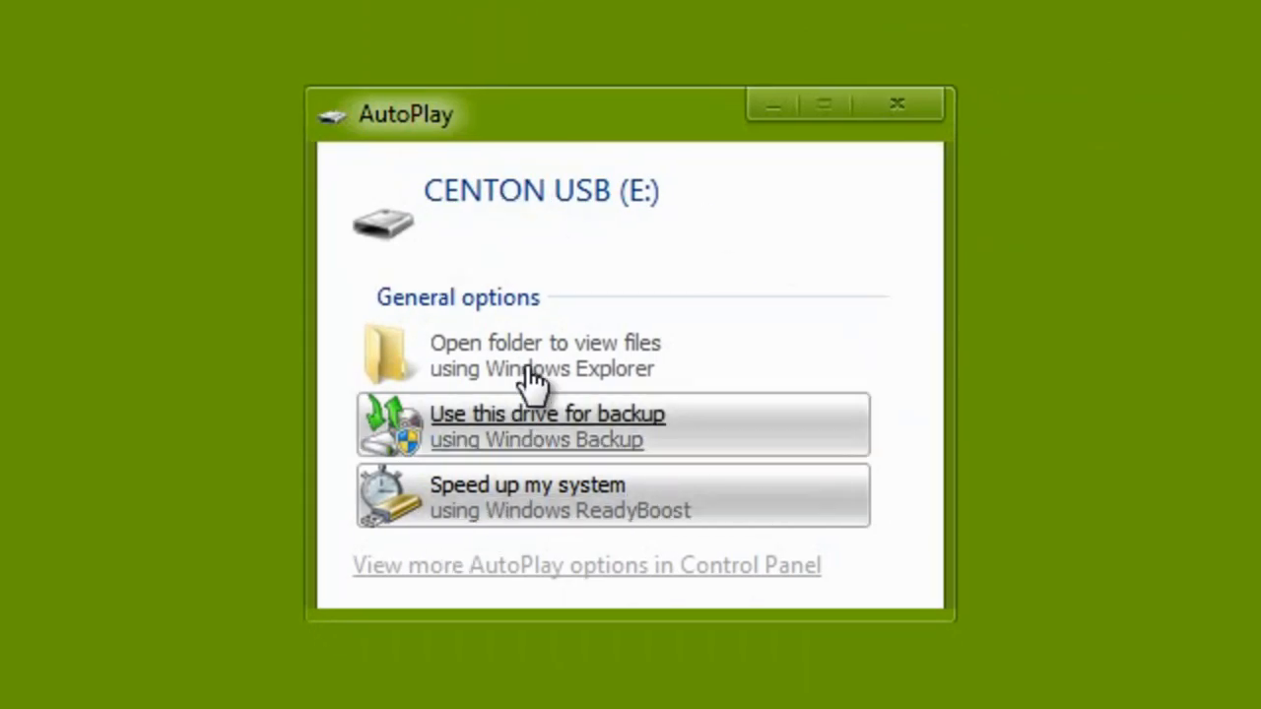
mouse_move(483, 516)
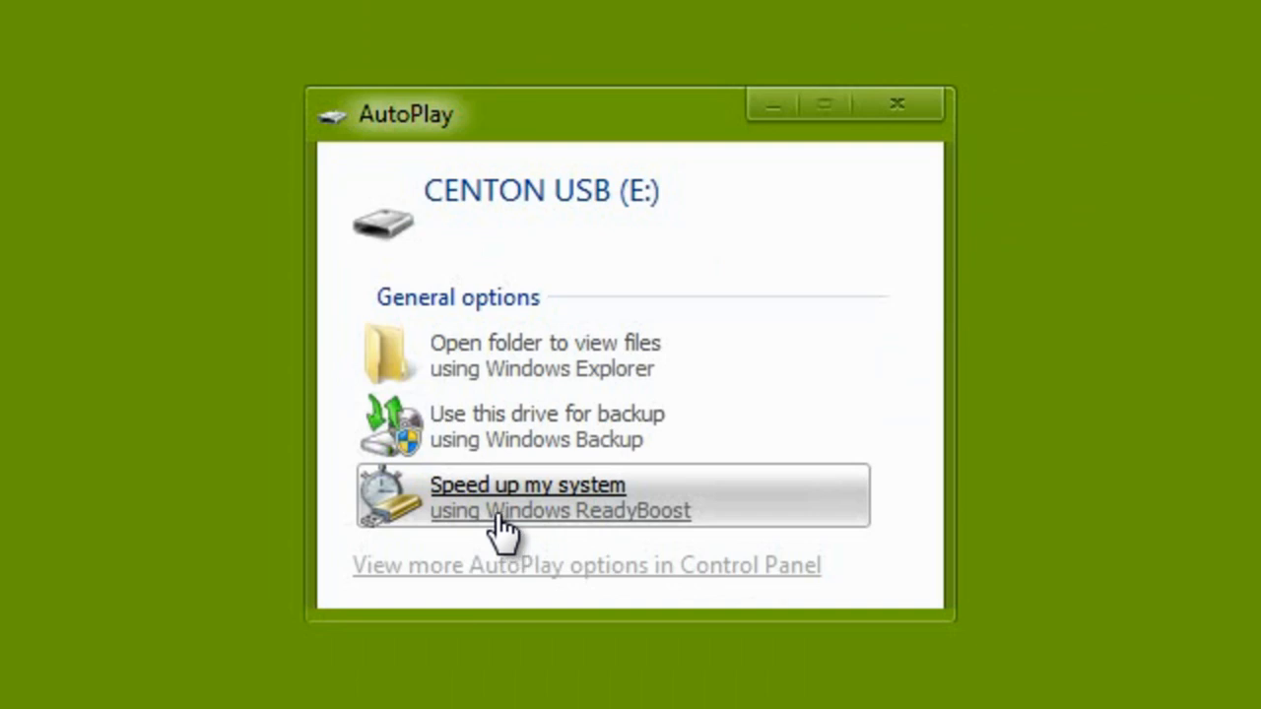
mouse_move(542, 512)
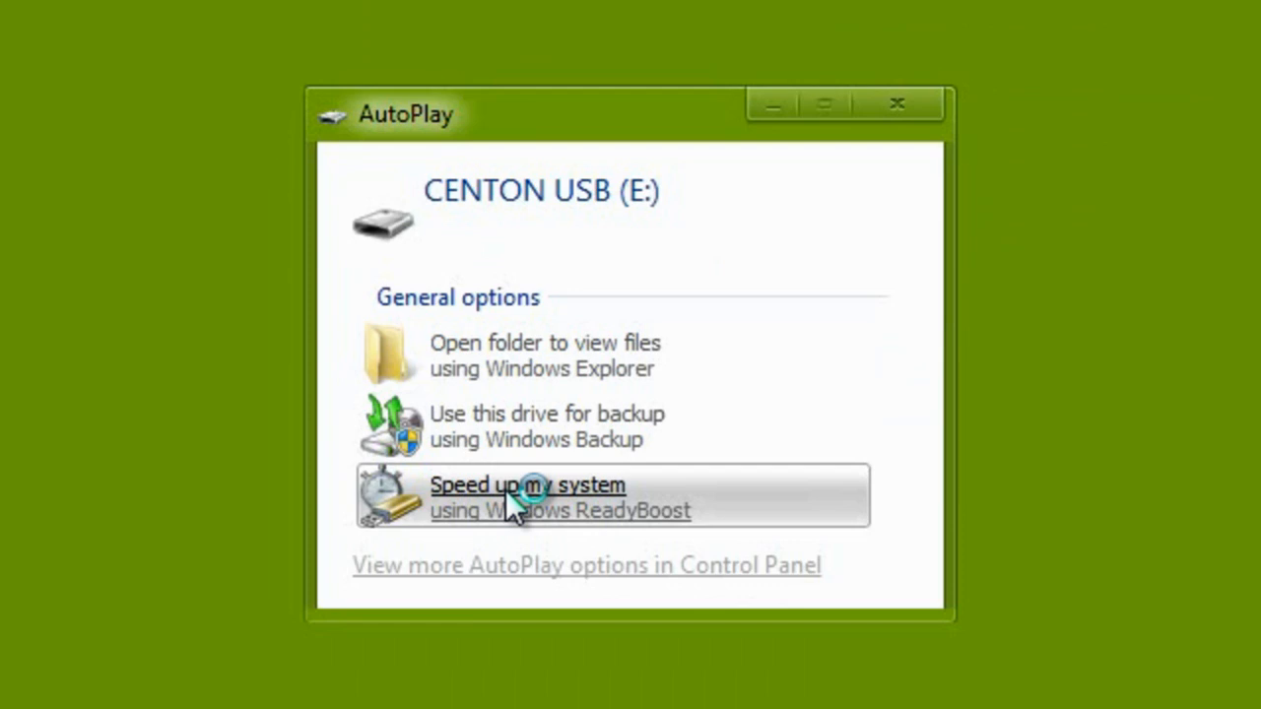
left_click(528, 485)
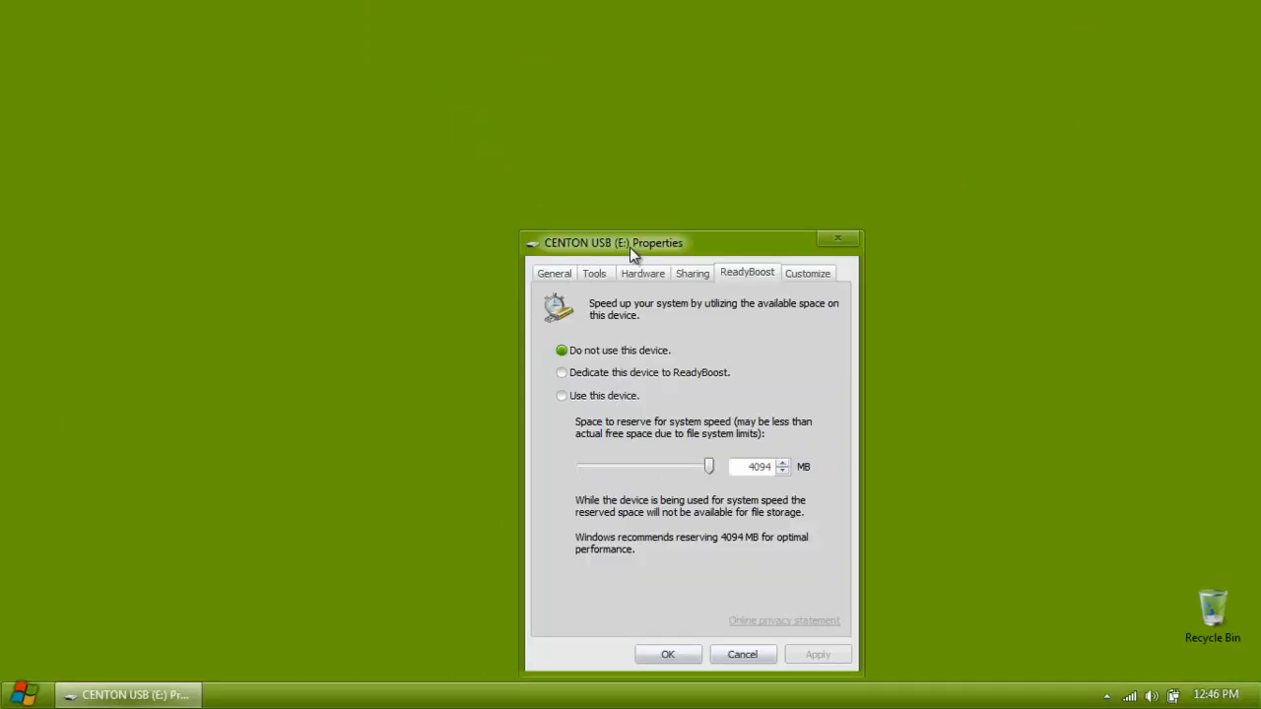
left_click_drag(613, 243, 542, 141)
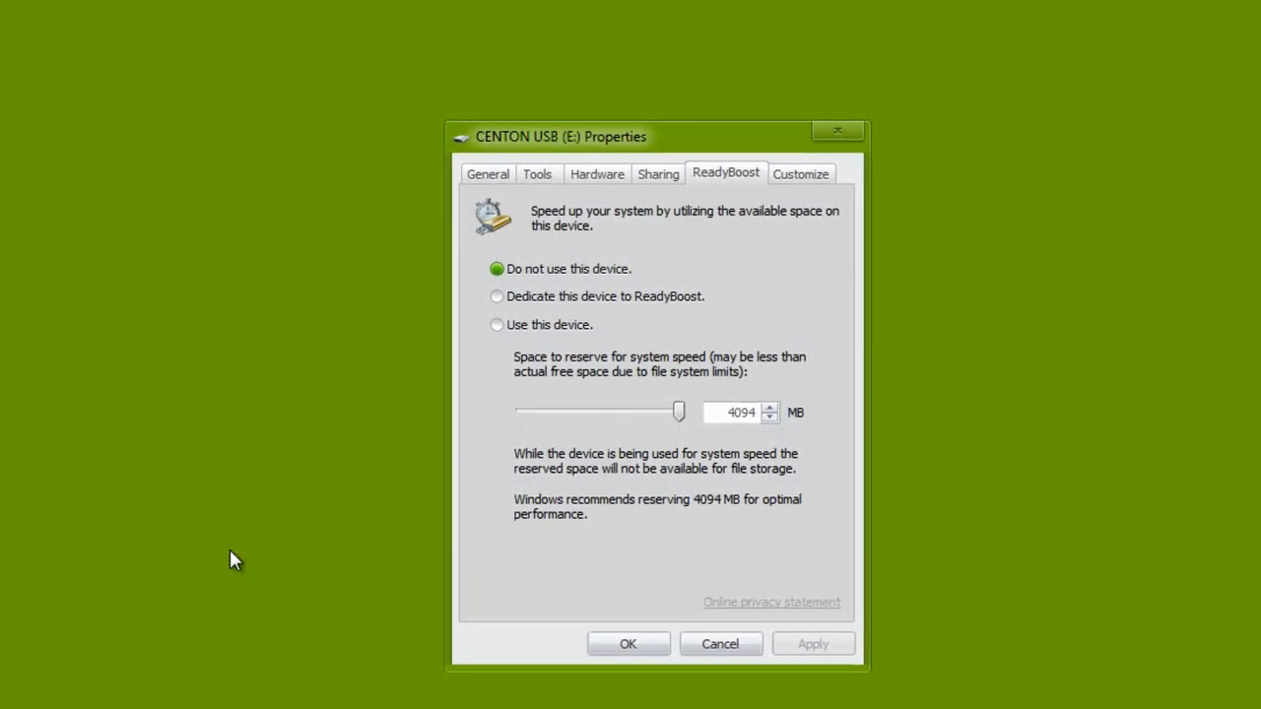
Select CENTON USB (E:) in Computer and bring up its right-click actions
left_click(719, 642)
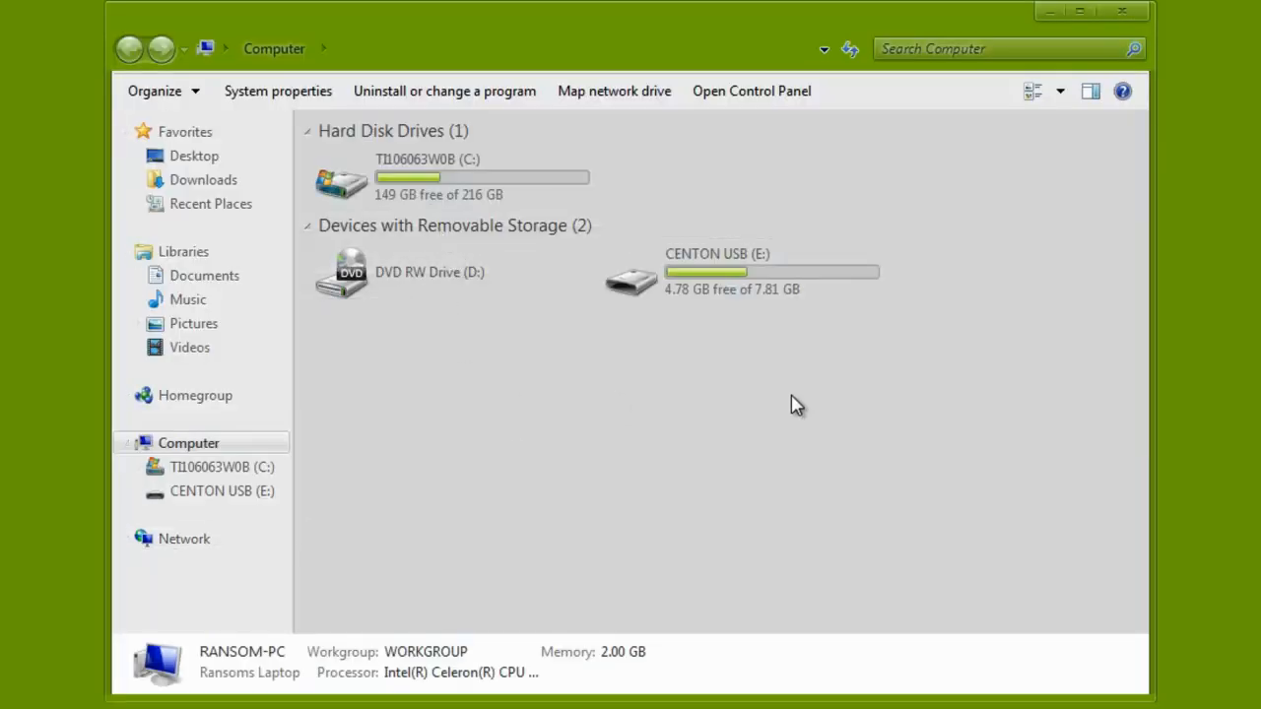
left_click(741, 272)
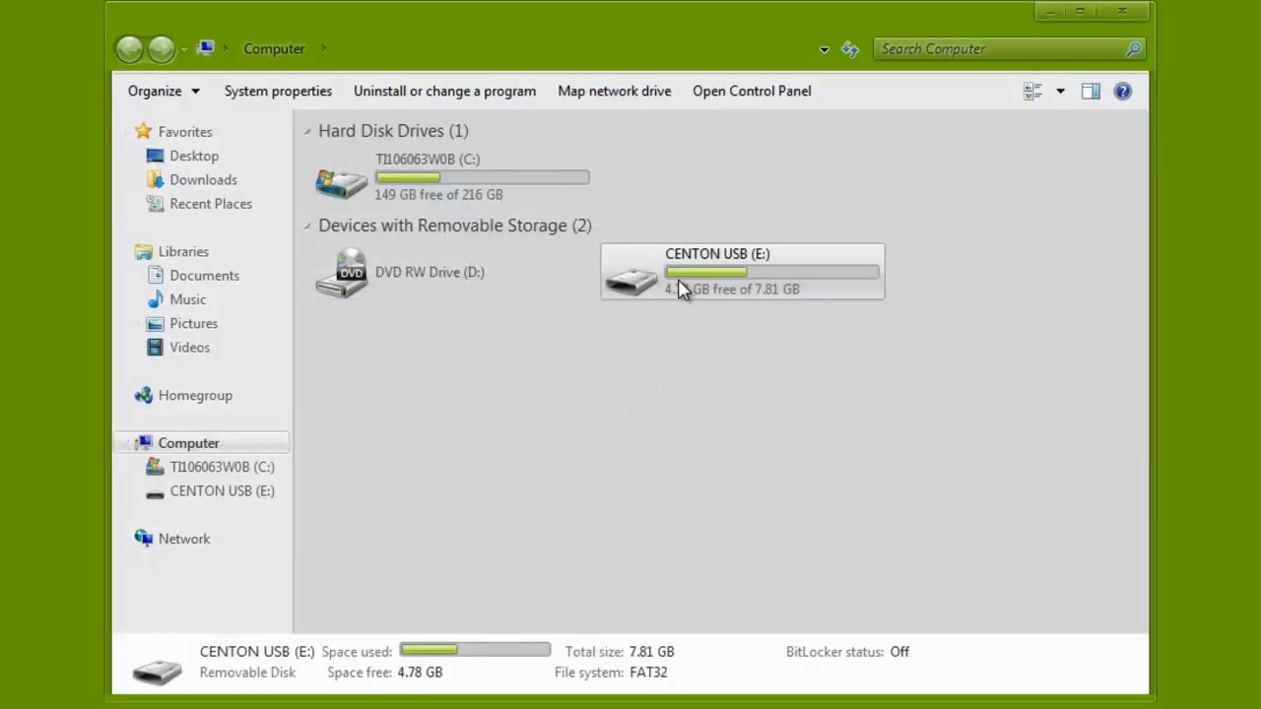
right_click(680, 280)
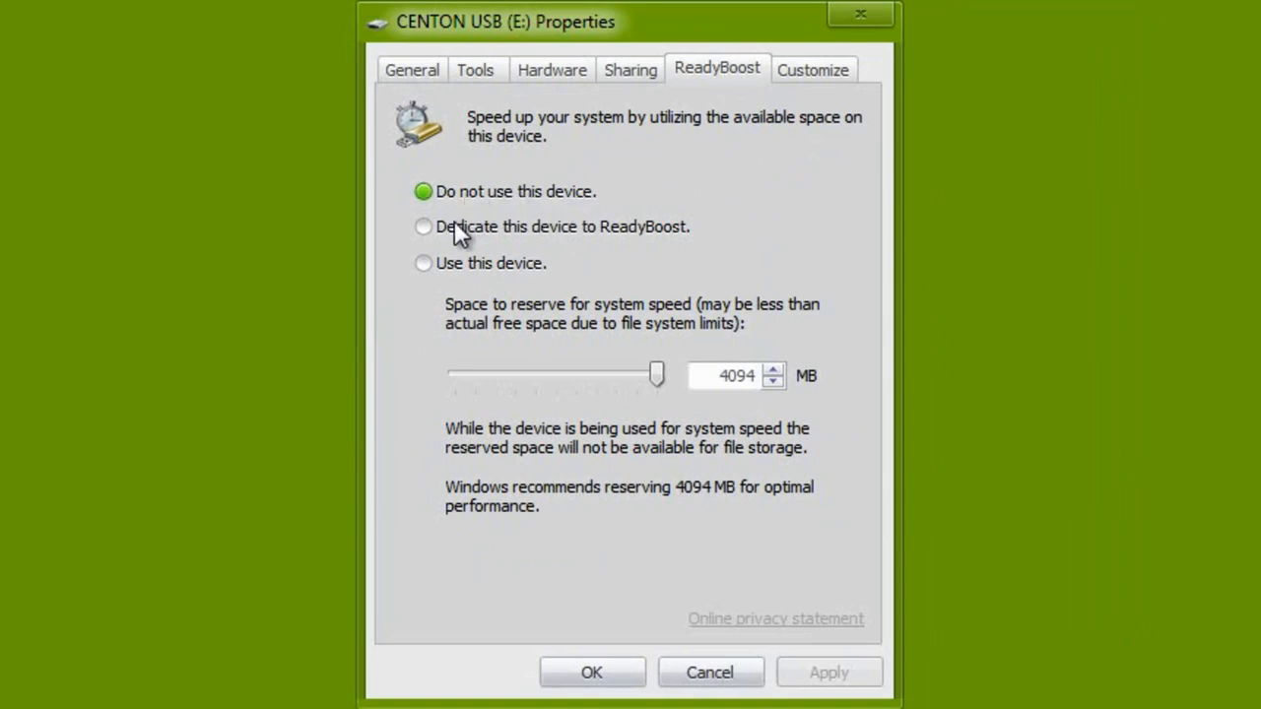
mouse_move(465, 286)
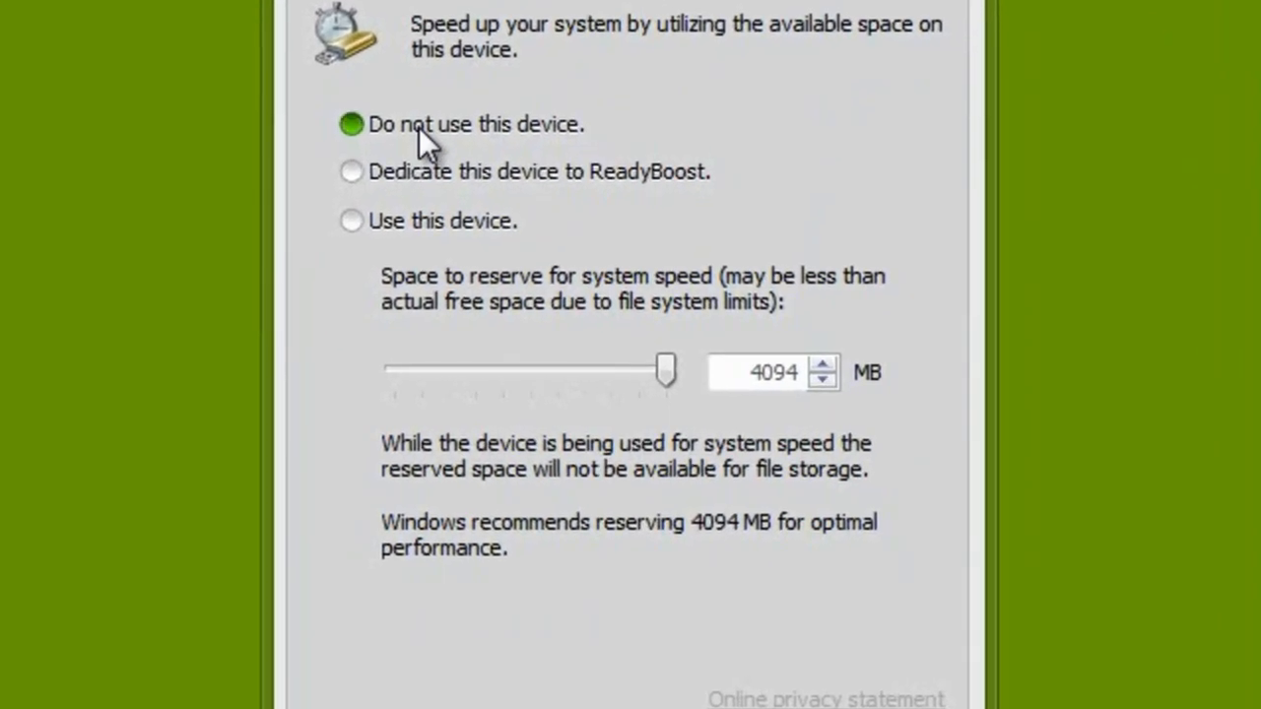
mouse_move(463, 135)
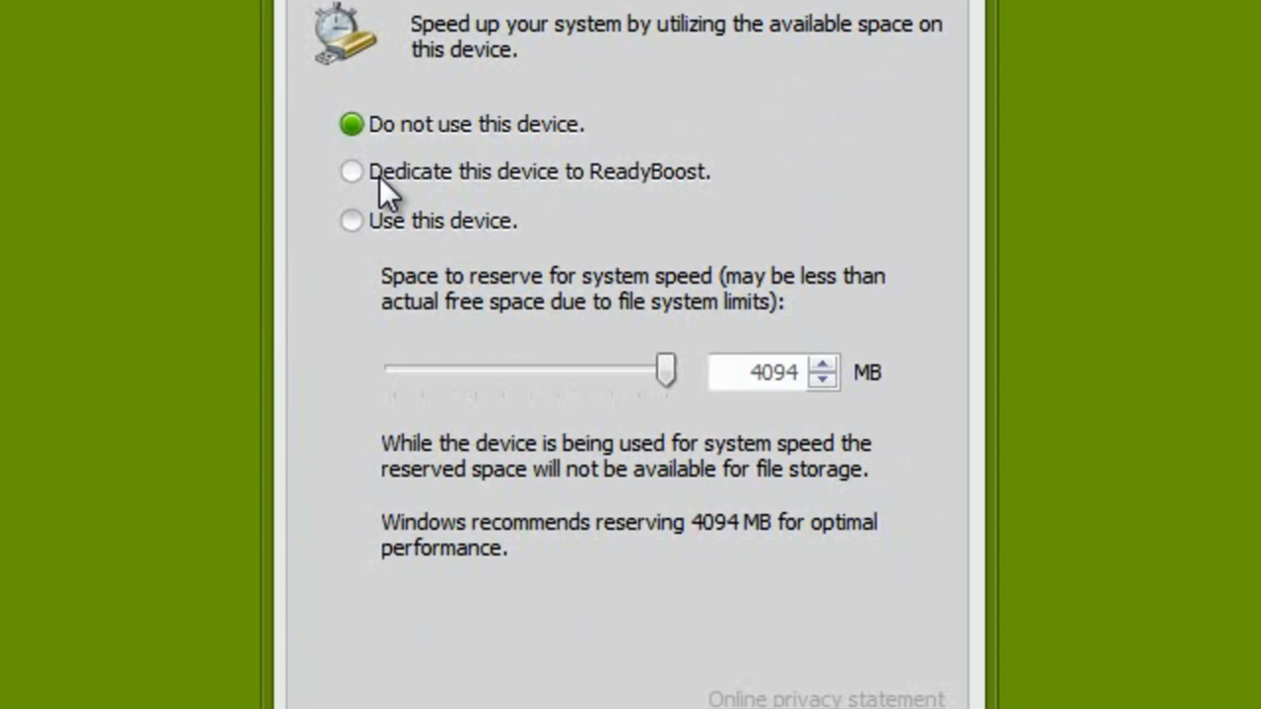
mouse_move(516, 187)
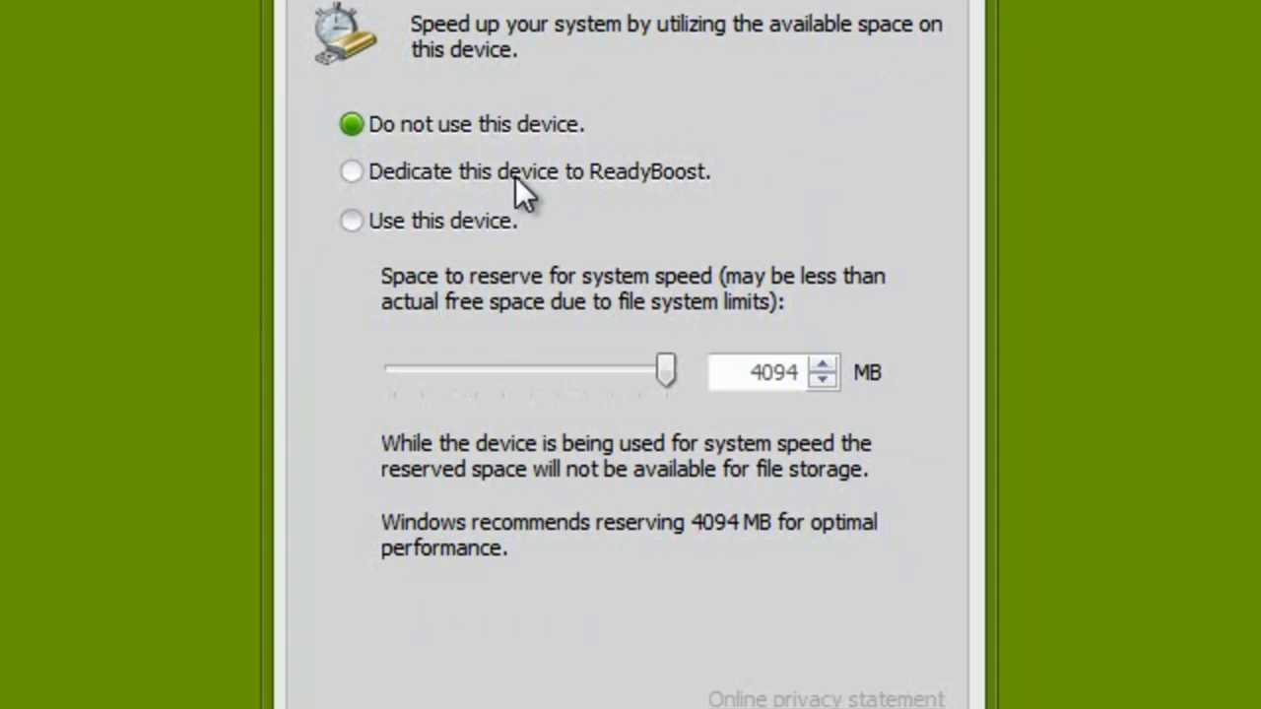
Select 'Dedicate this device to ReadyBoost' with 4094 MB reserved and apply it
left_click(351, 170)
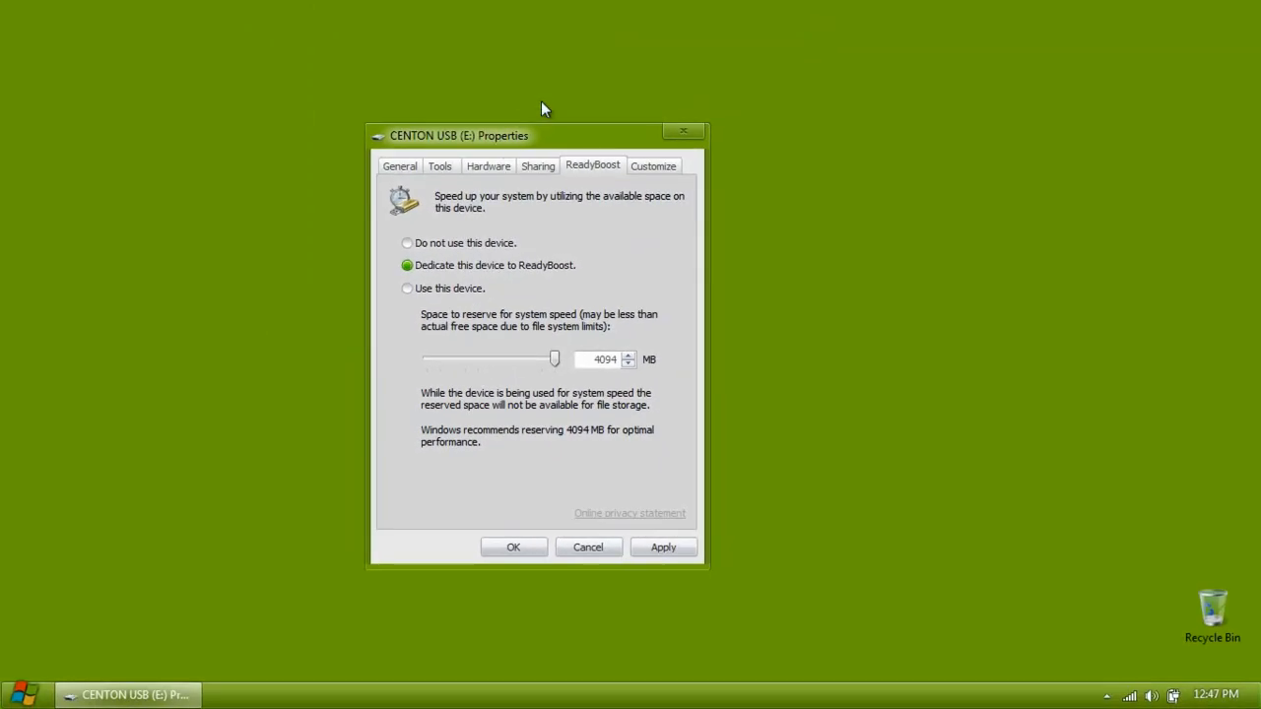
left_click_drag(457, 134, 567, 138)
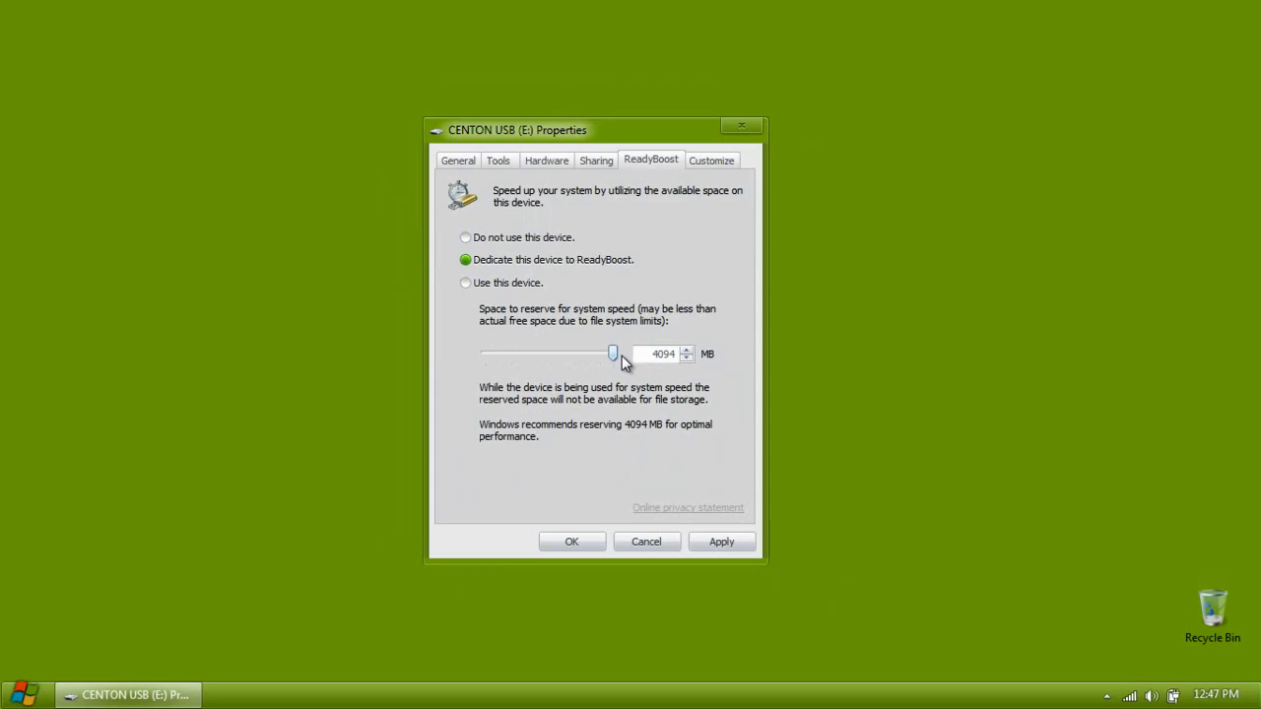
left_click(465, 283)
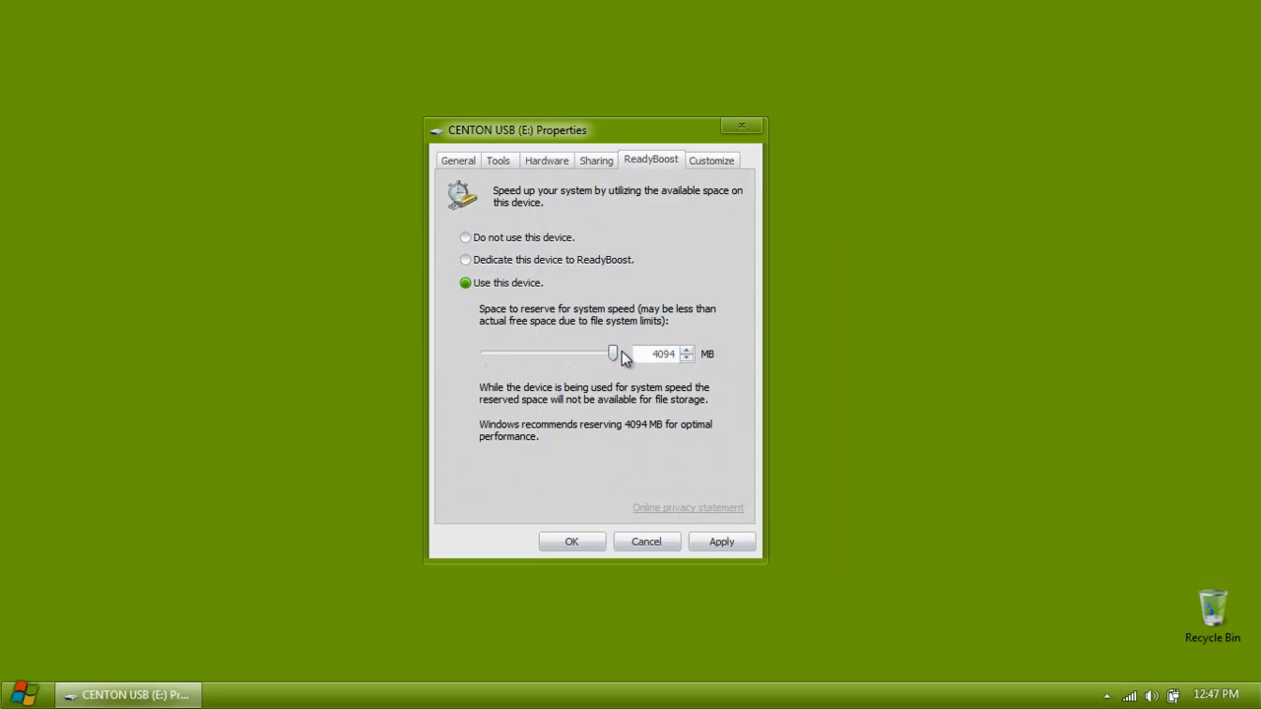
left_click(465, 260)
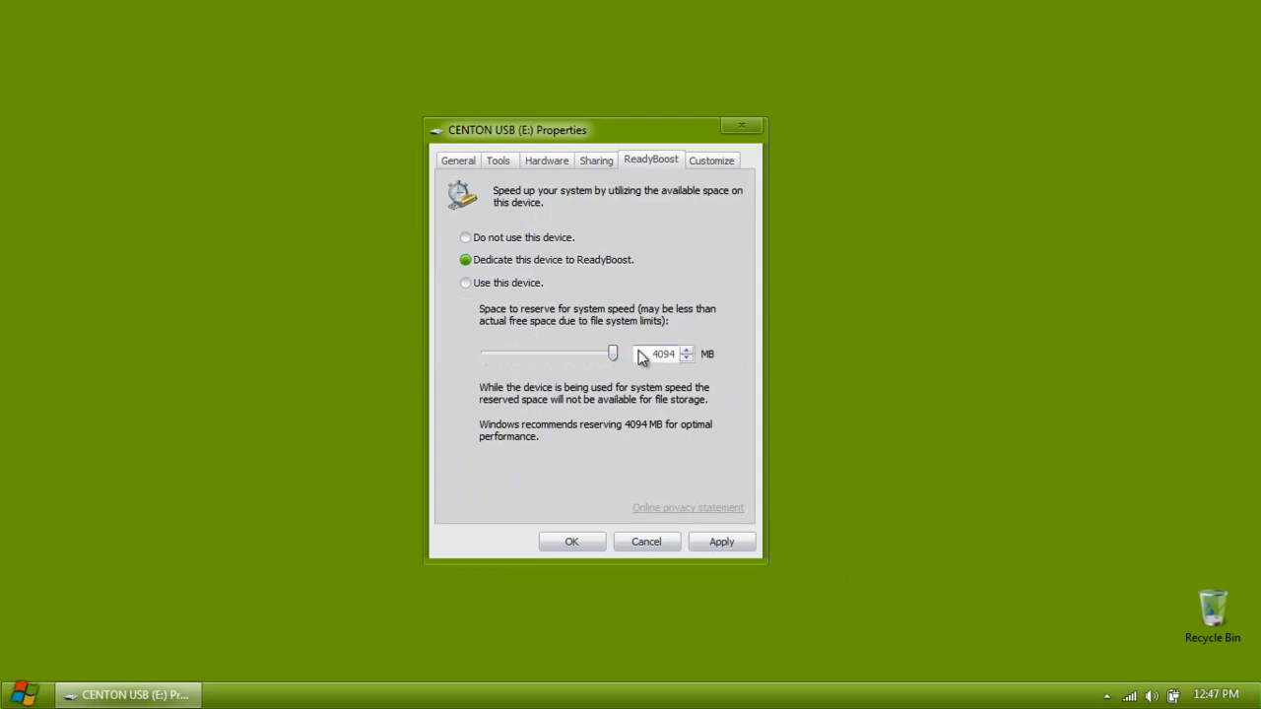
left_click(721, 539)
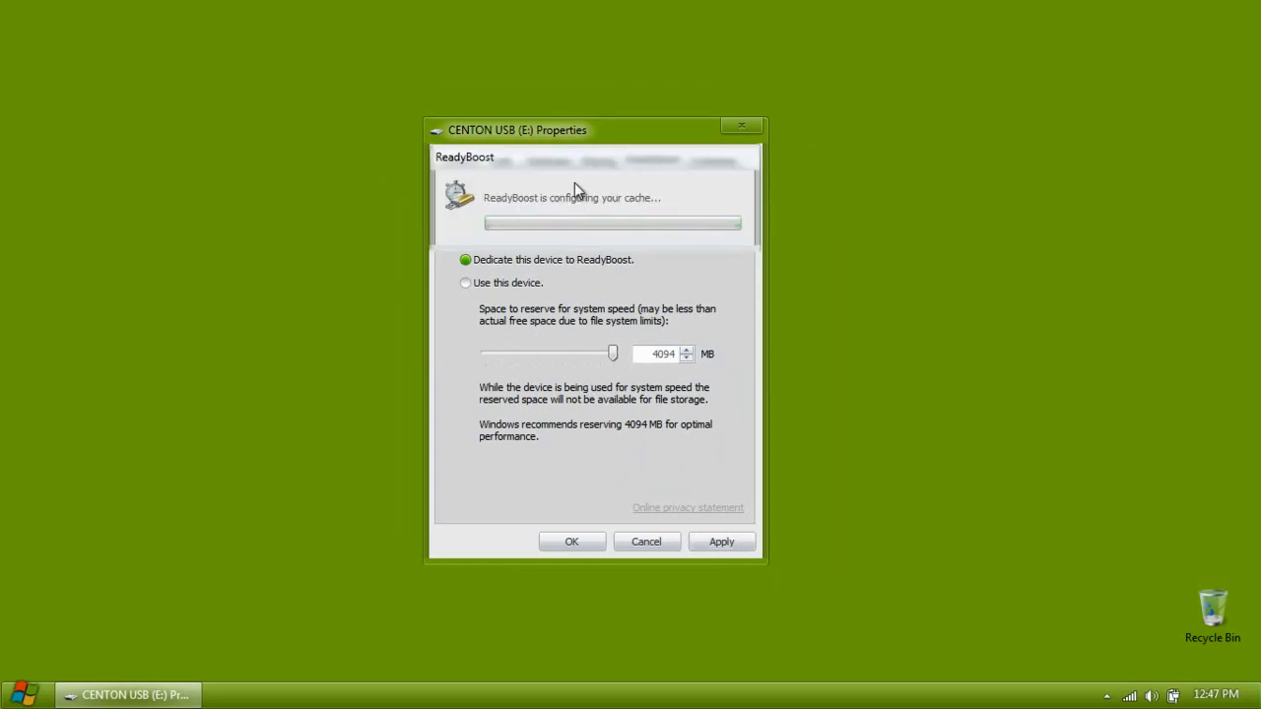
mouse_move(568, 176)
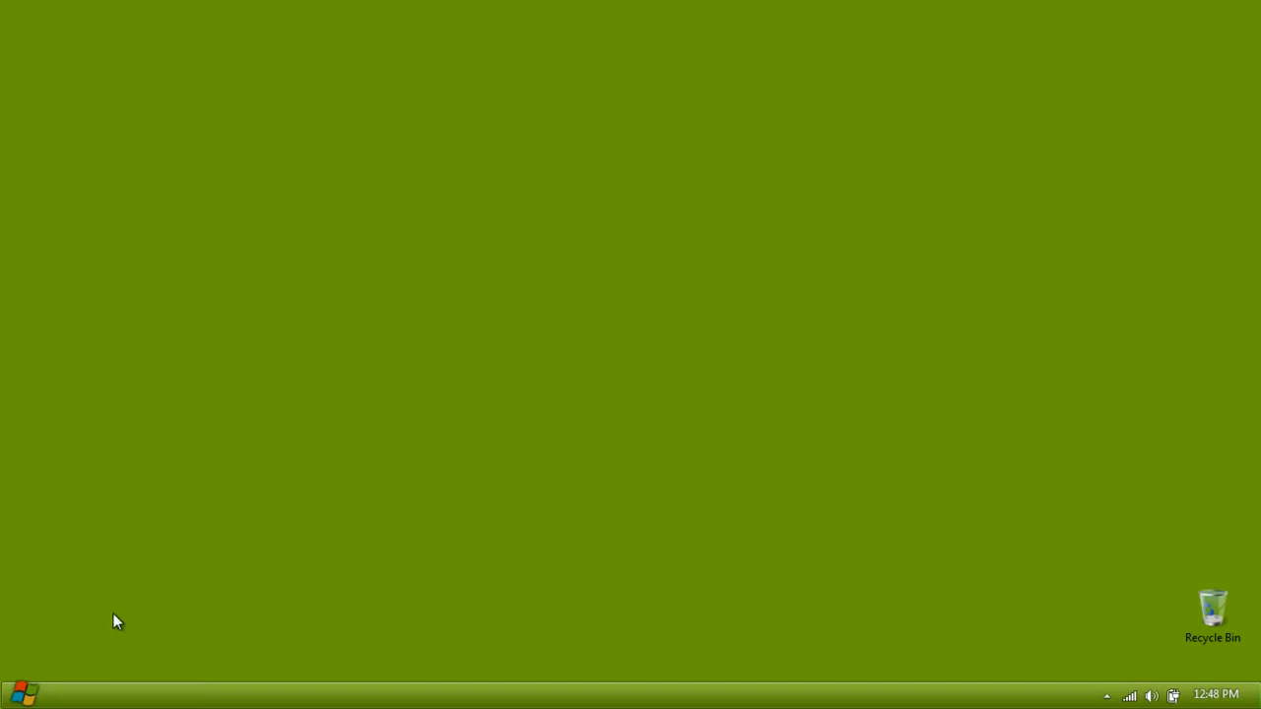
mouse_move(554, 481)
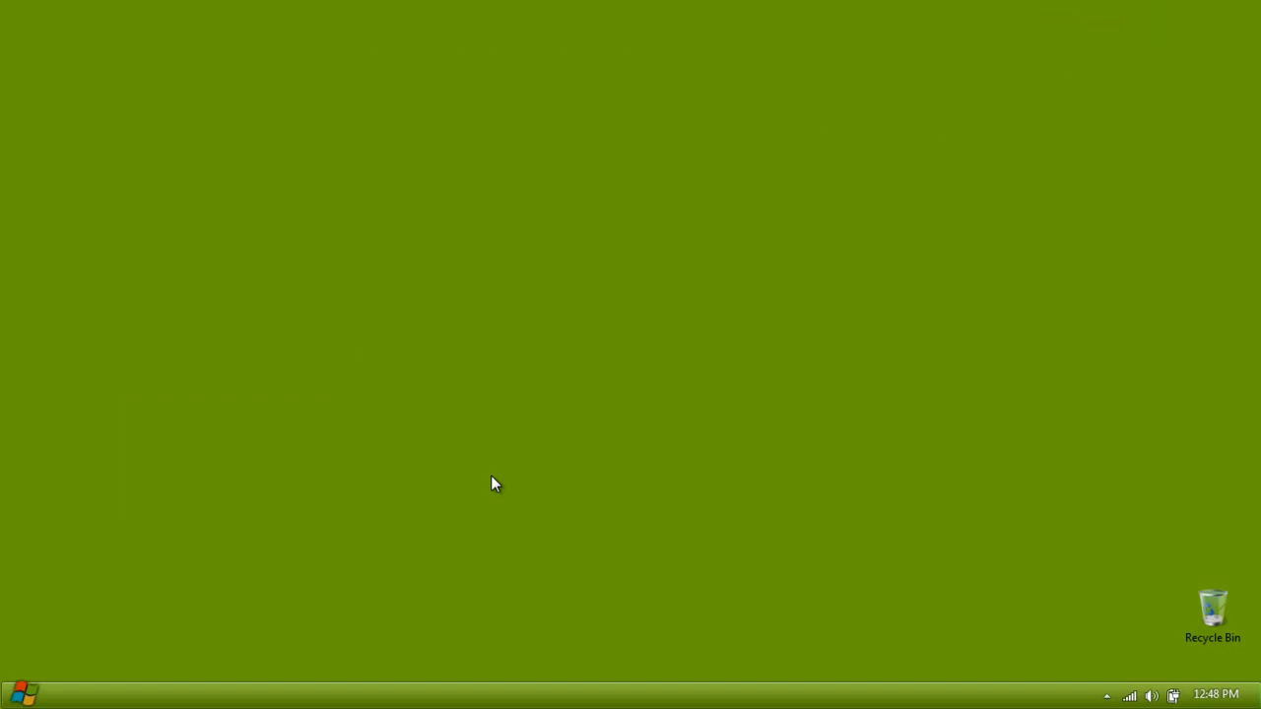
mouse_move(477, 496)
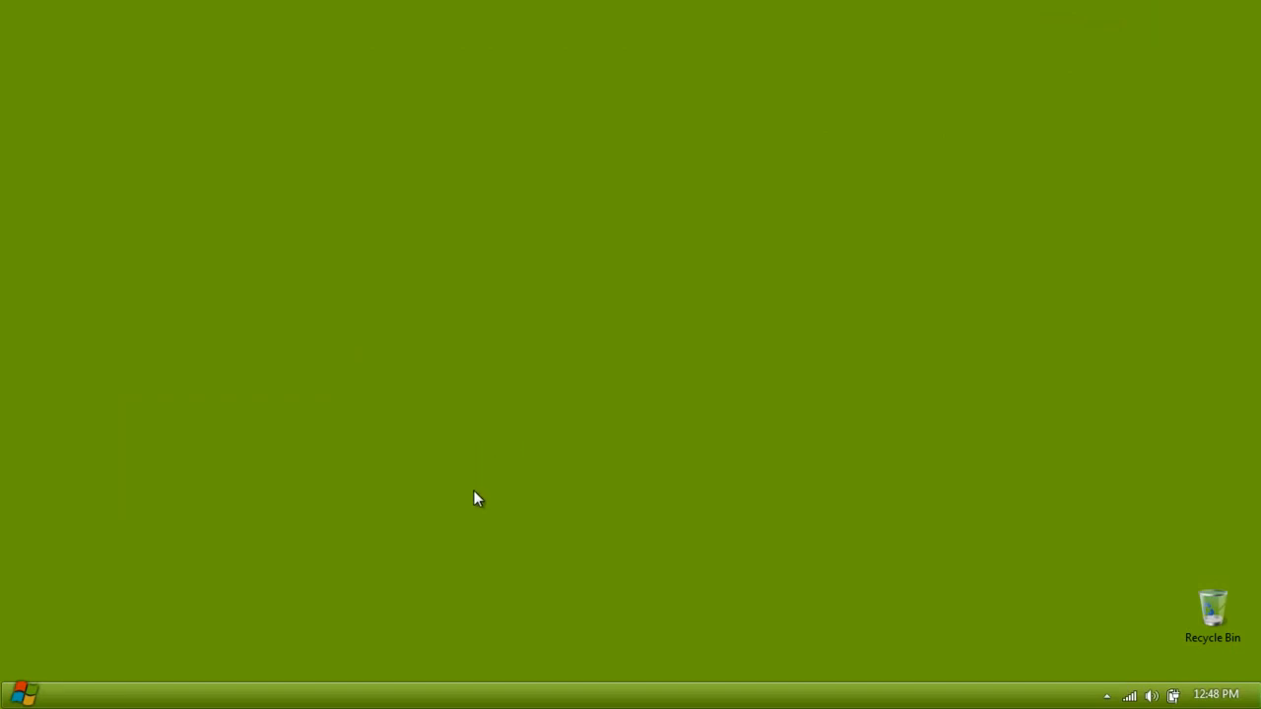
mouse_move(520, 335)
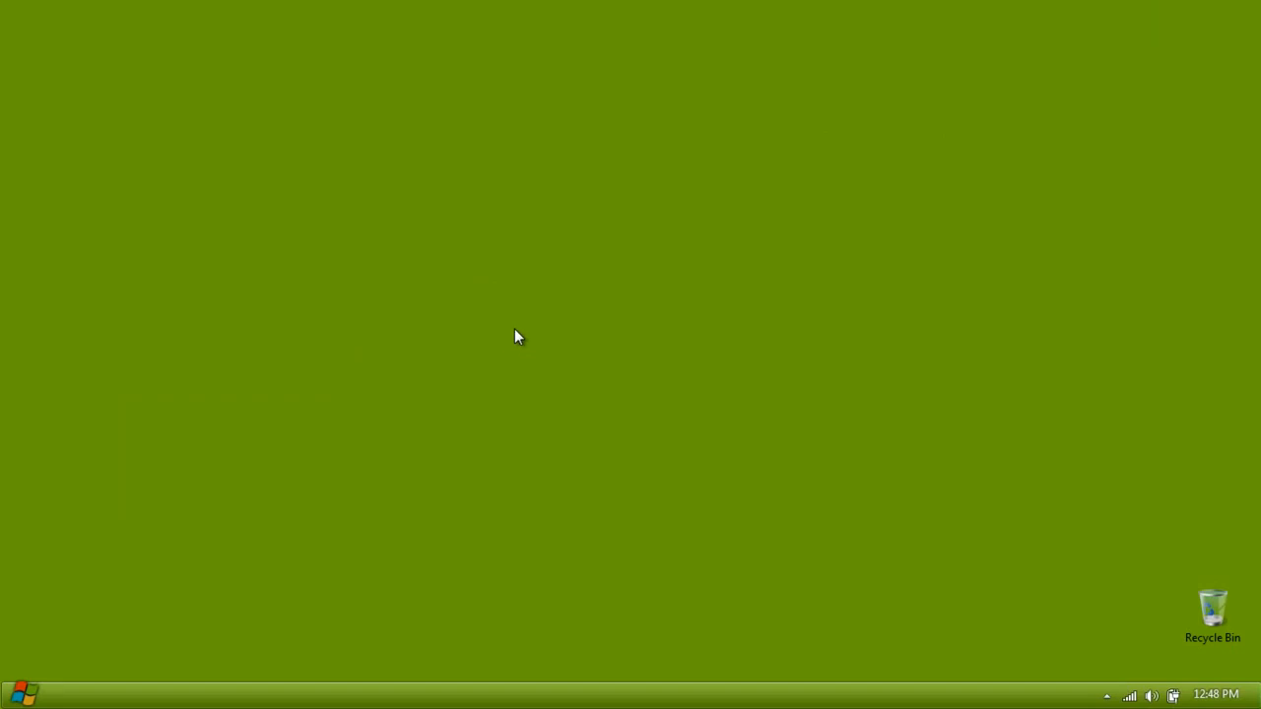
mouse_move(473, 349)
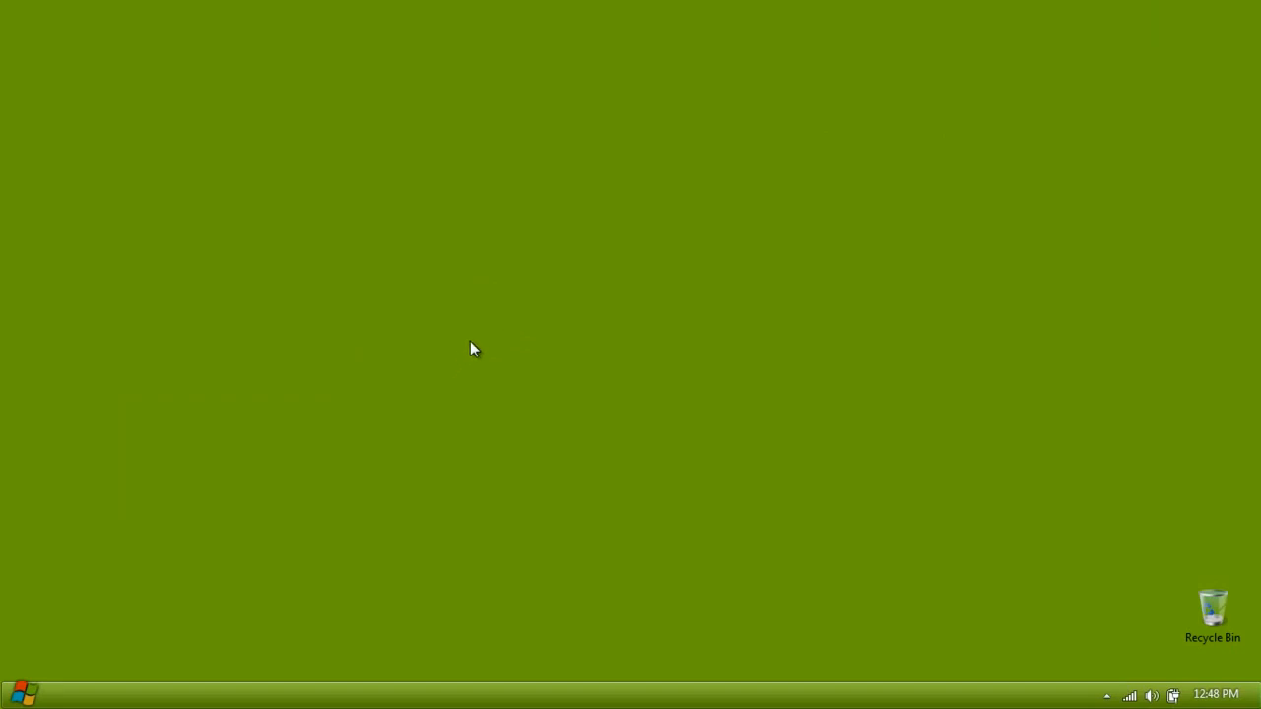
mouse_move(463, 258)
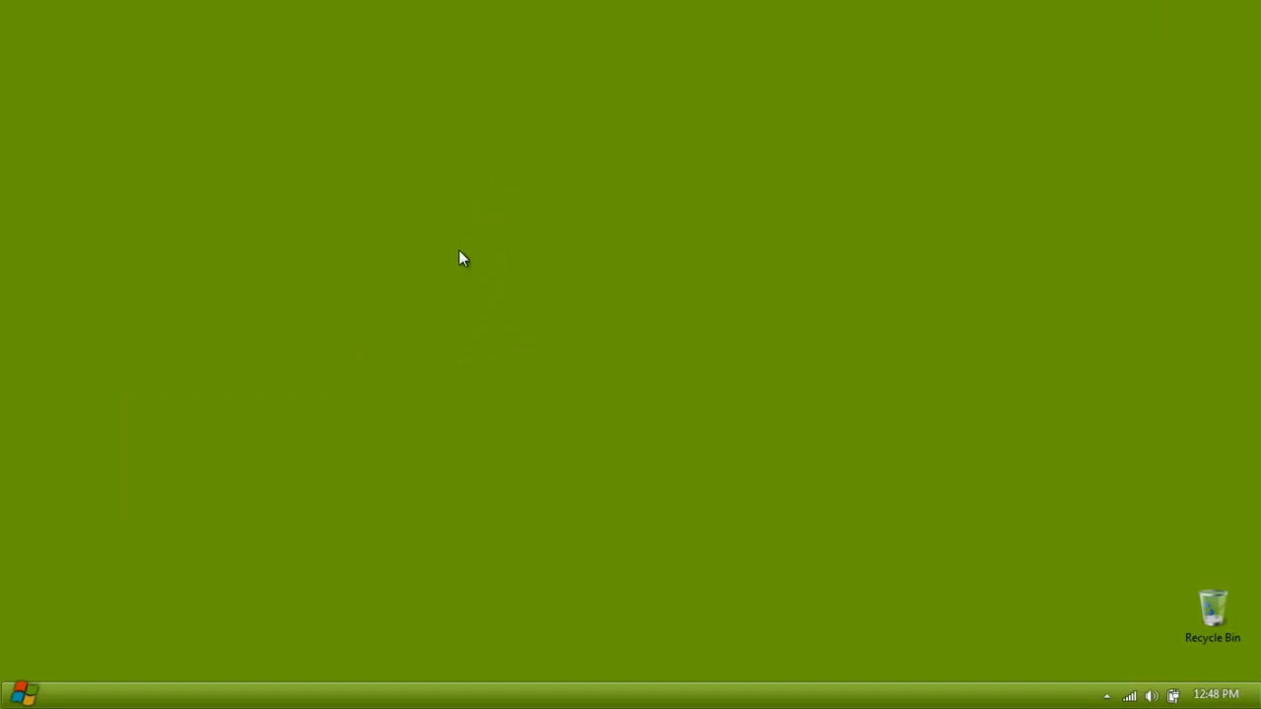
mouse_move(463, 181)
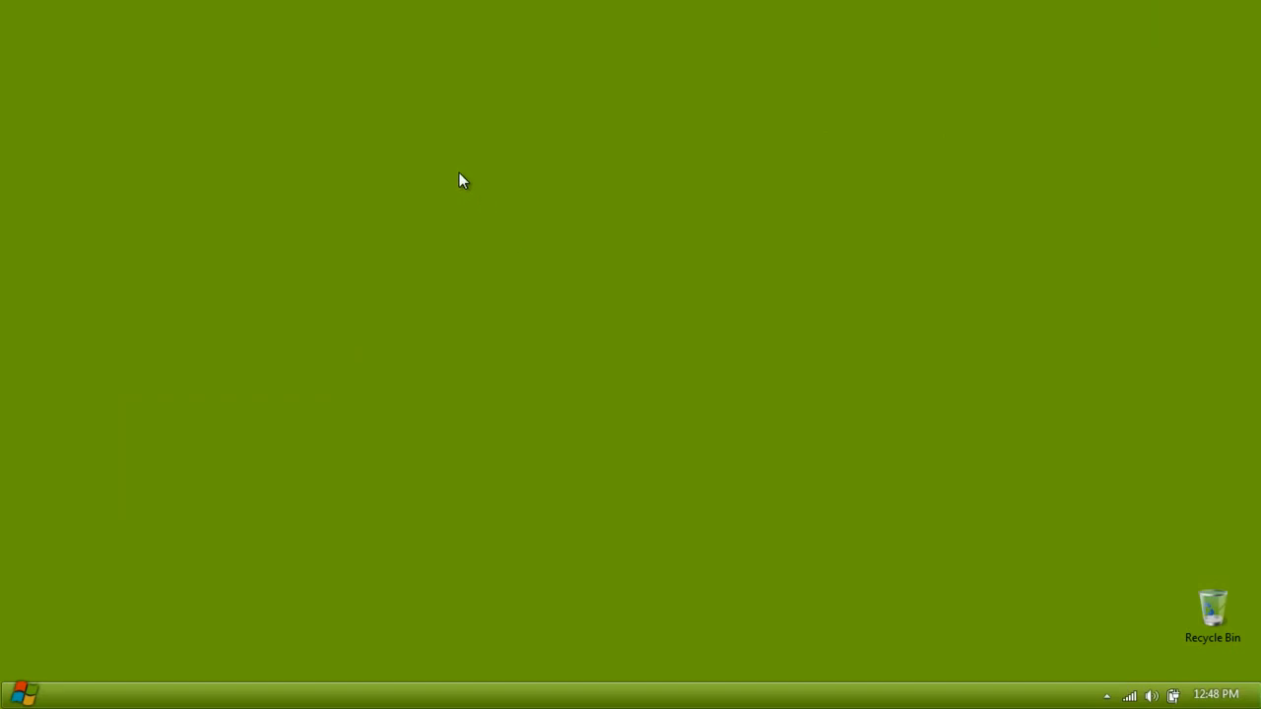
mouse_move(520, 191)
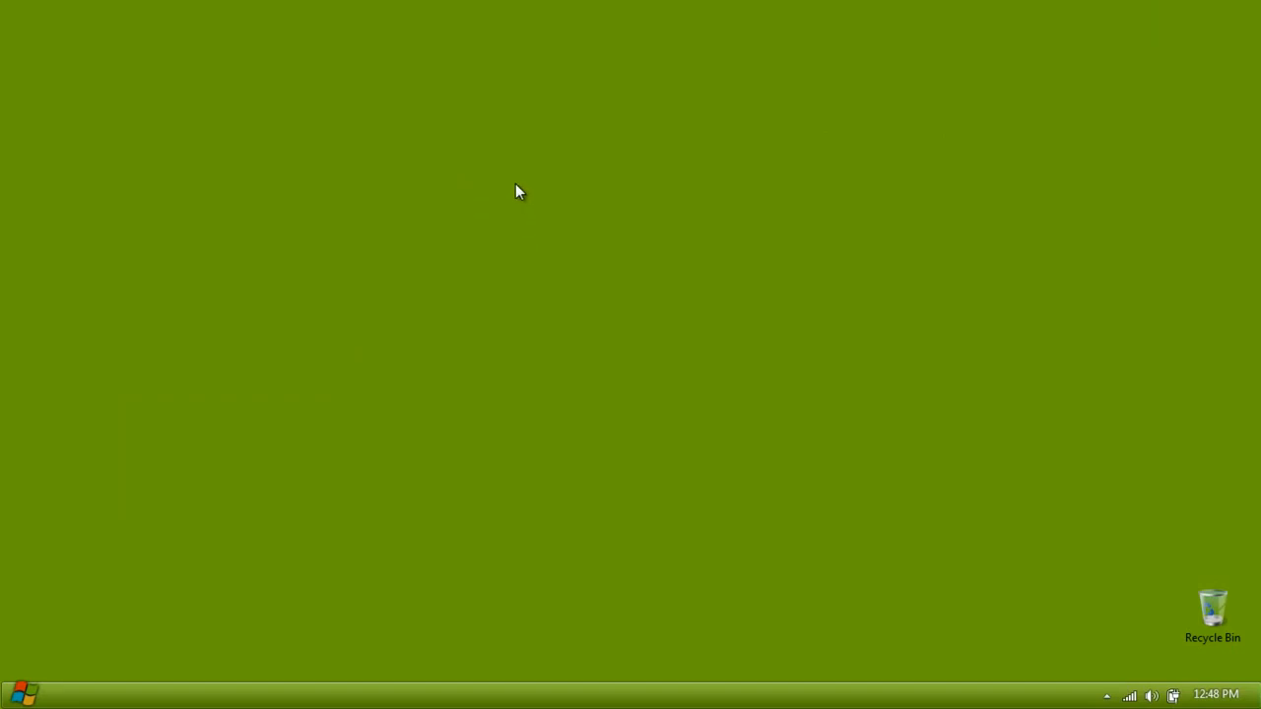
mouse_move(481, 239)
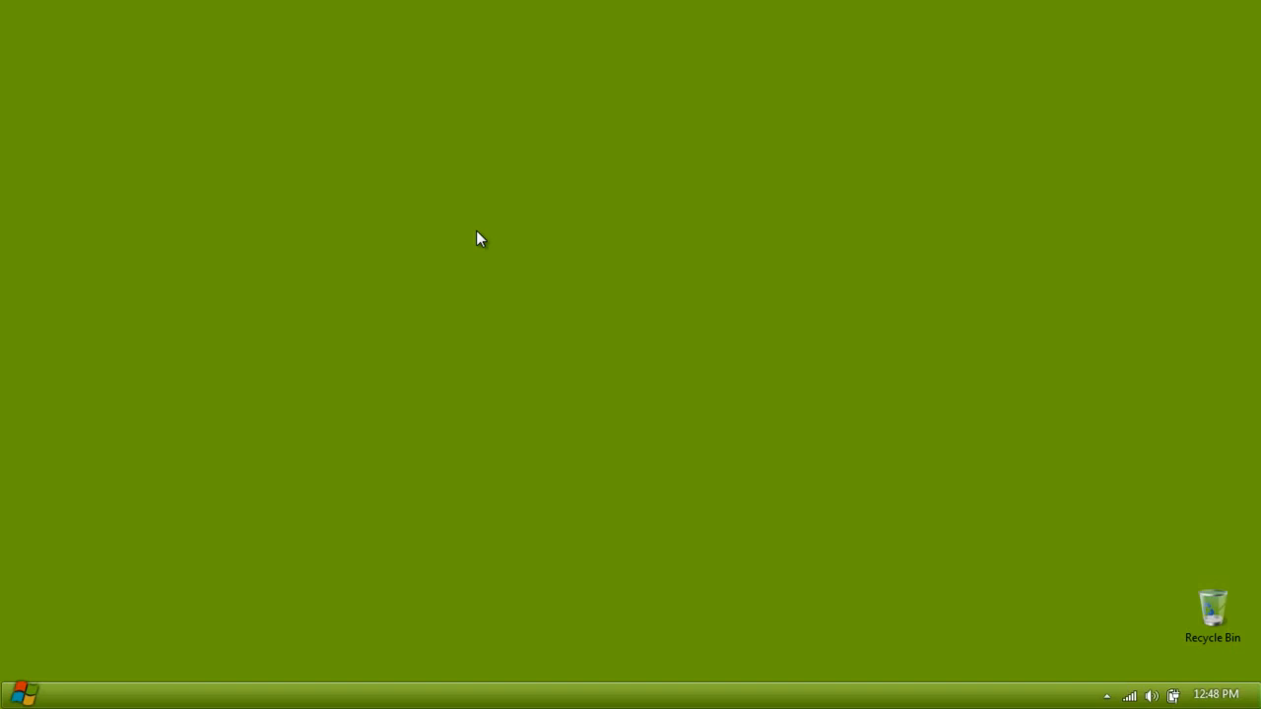
mouse_move(471, 226)
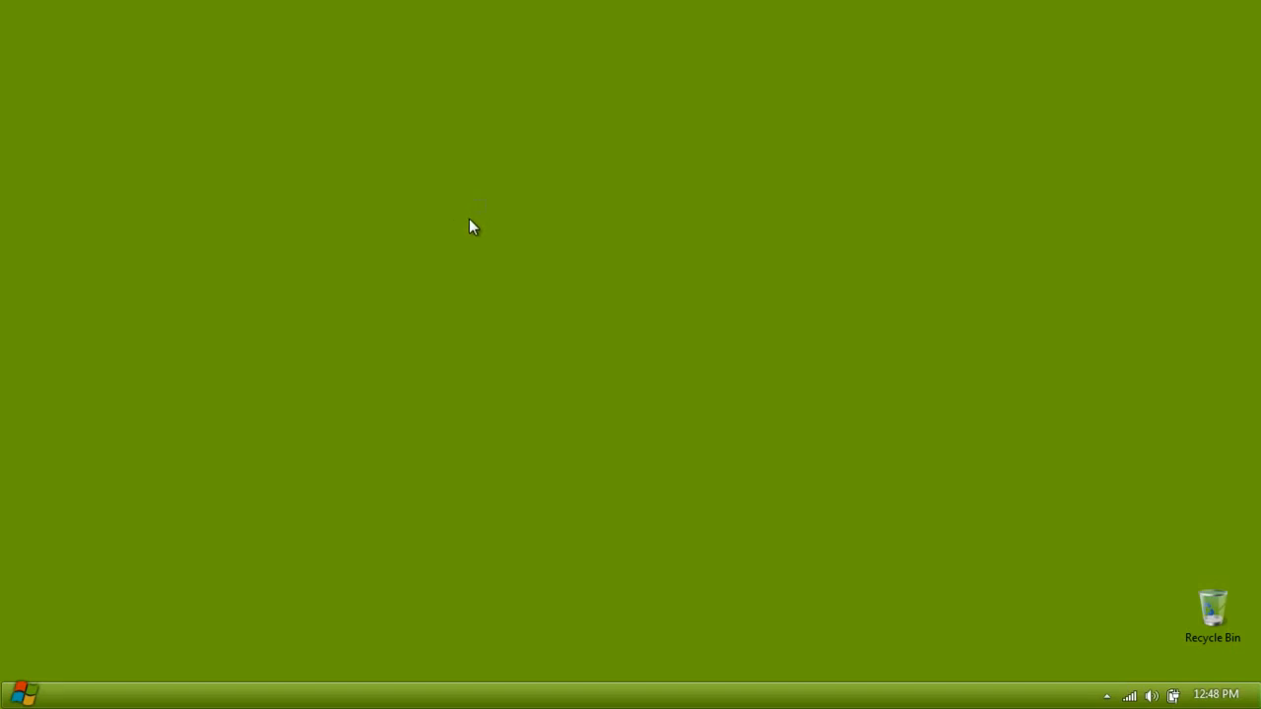
mouse_move(451, 175)
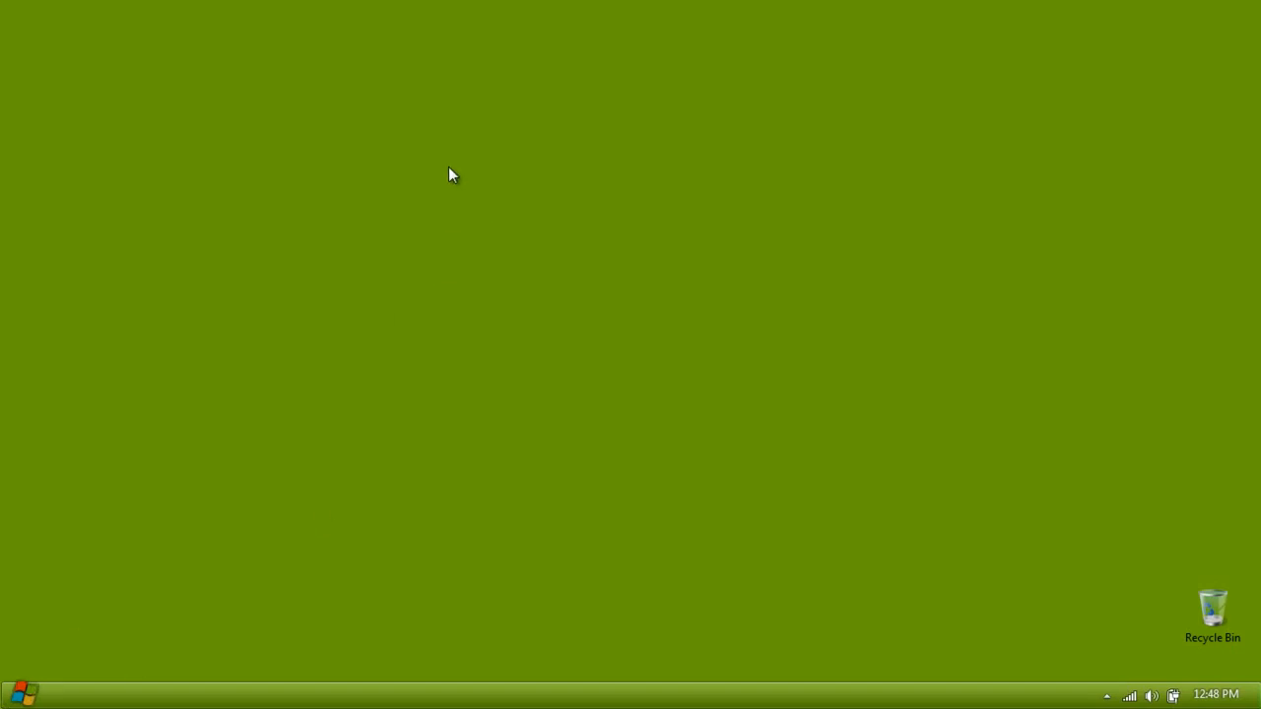
mouse_move(582, 108)
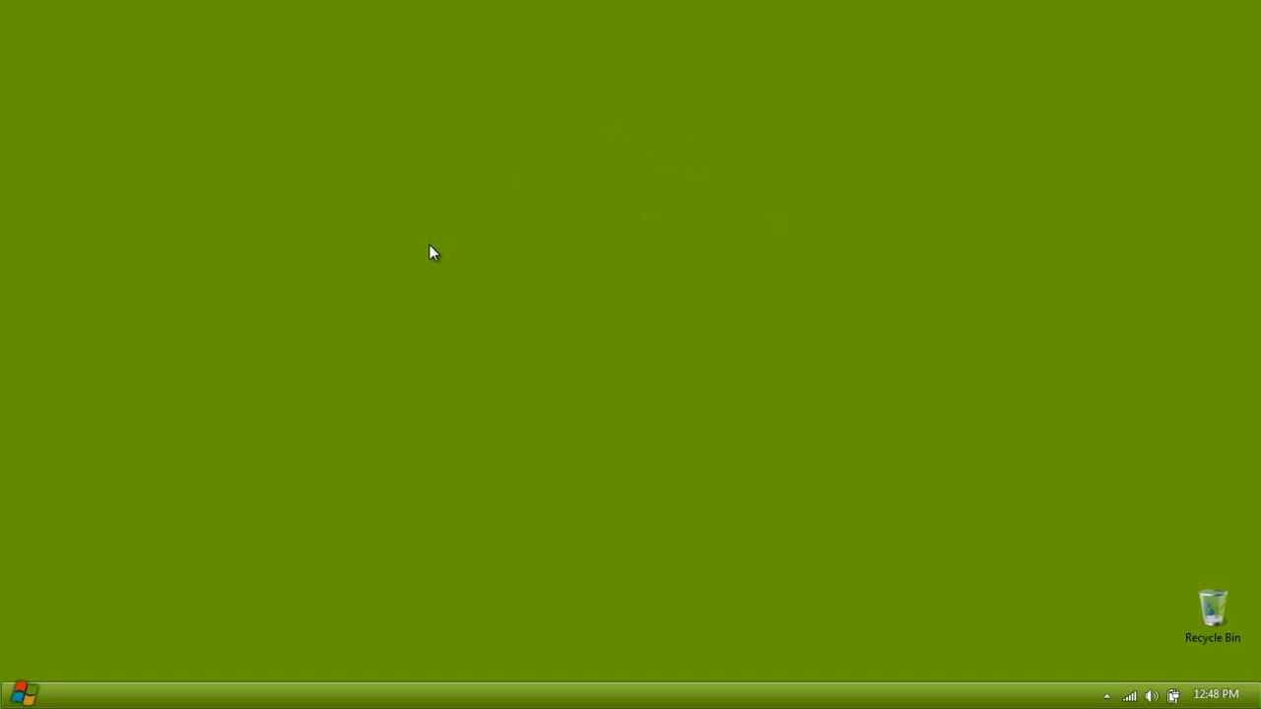
mouse_move(477, 260)
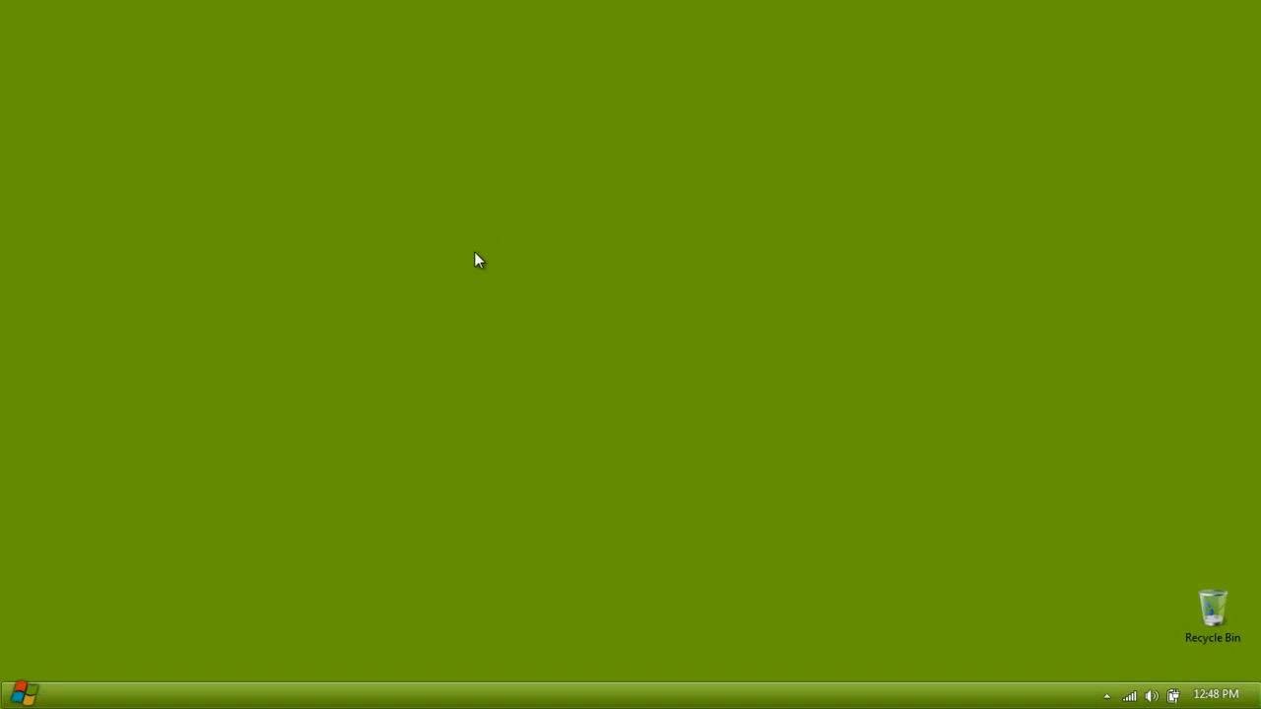